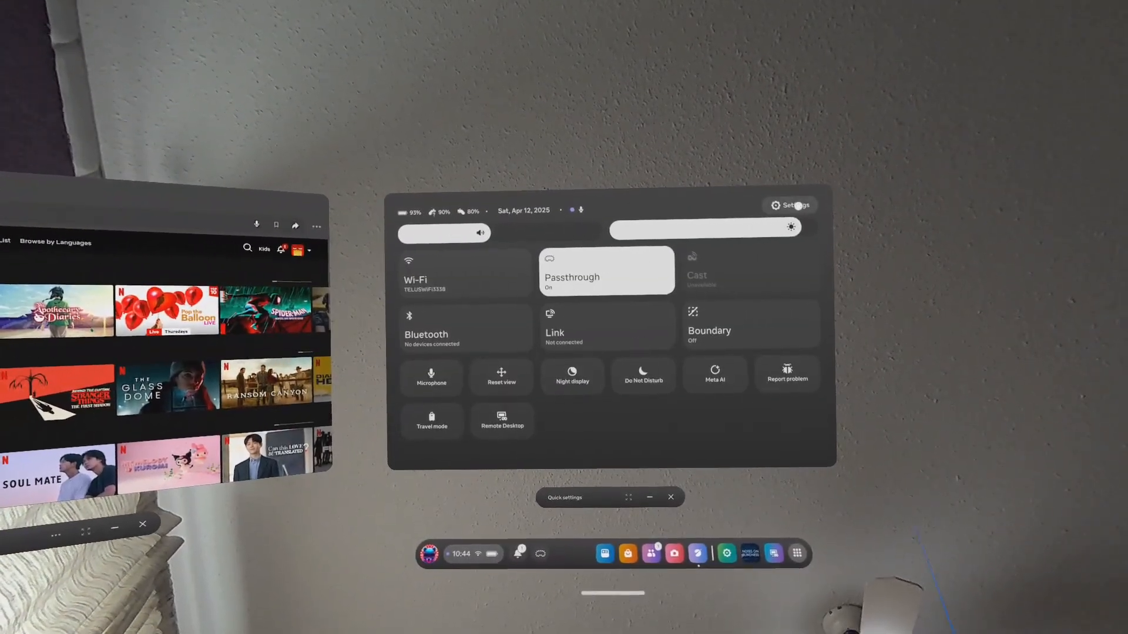
# - Go from Quick Settings into the full Settings panel and show the Advanced page
pyautogui.click(791, 205)
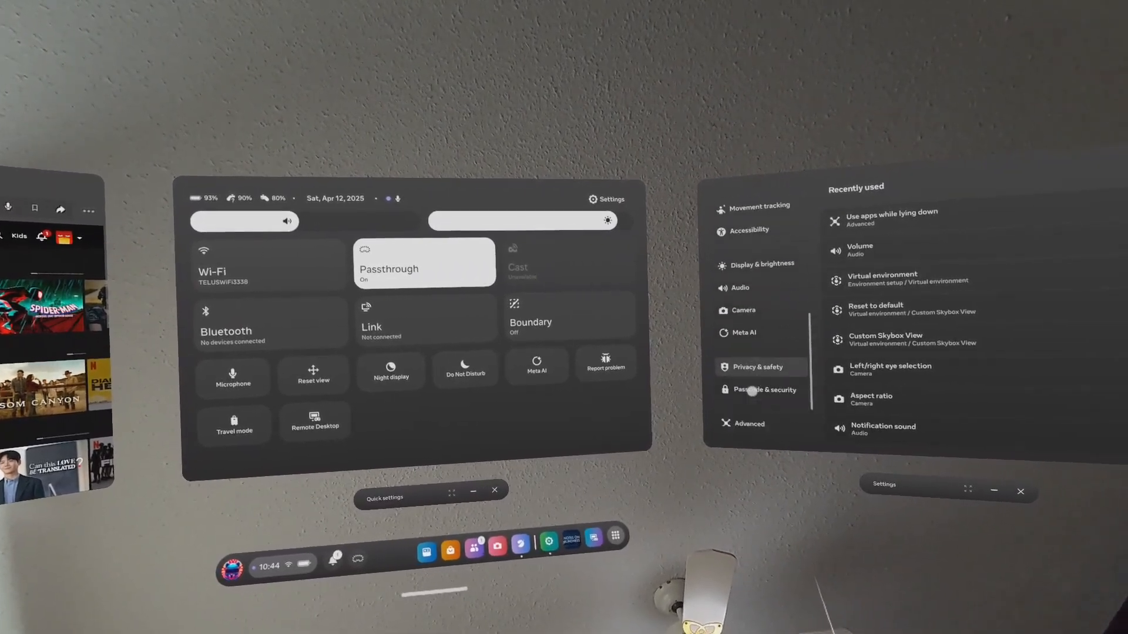
pyautogui.click(747, 423)
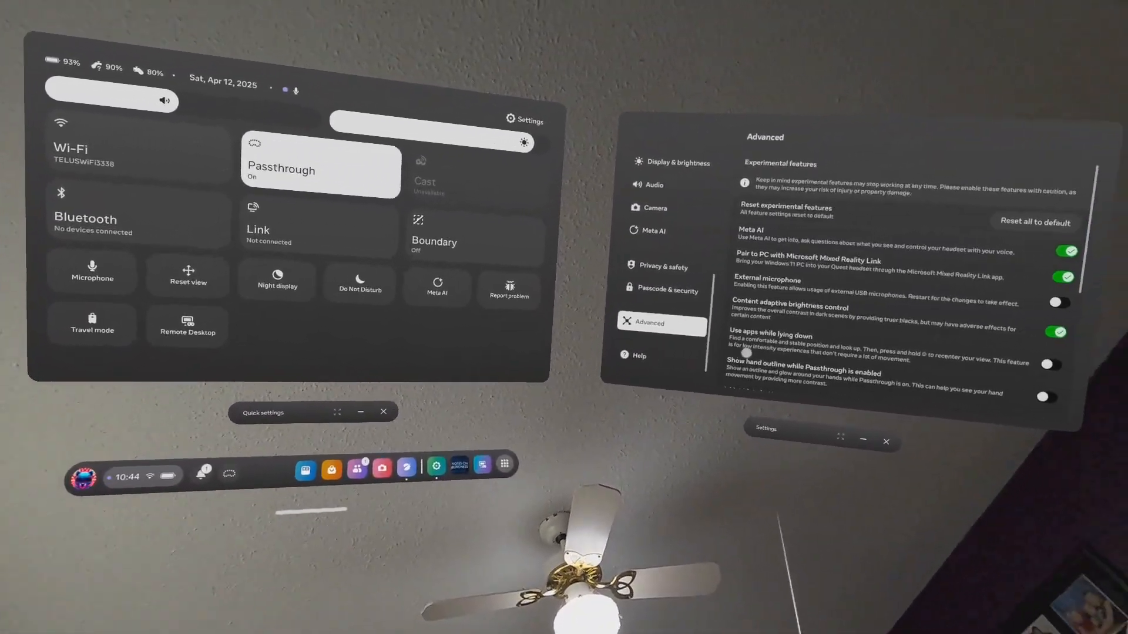